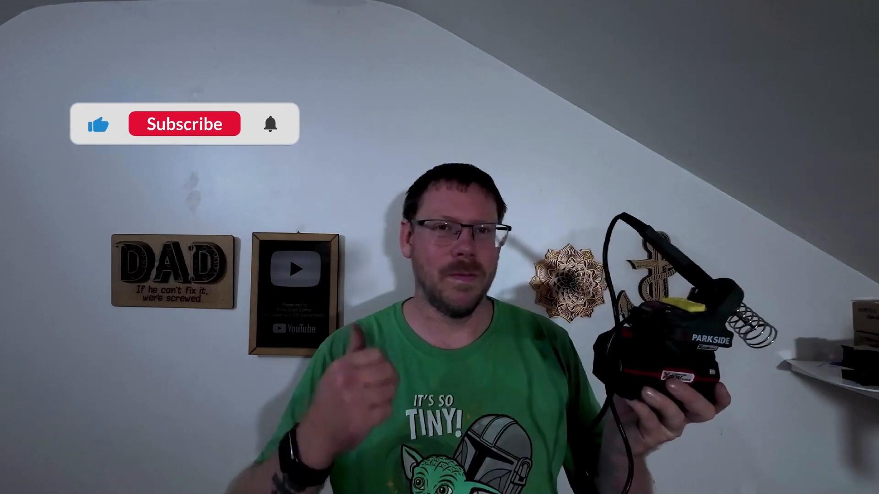
pyautogui.click(184, 124)
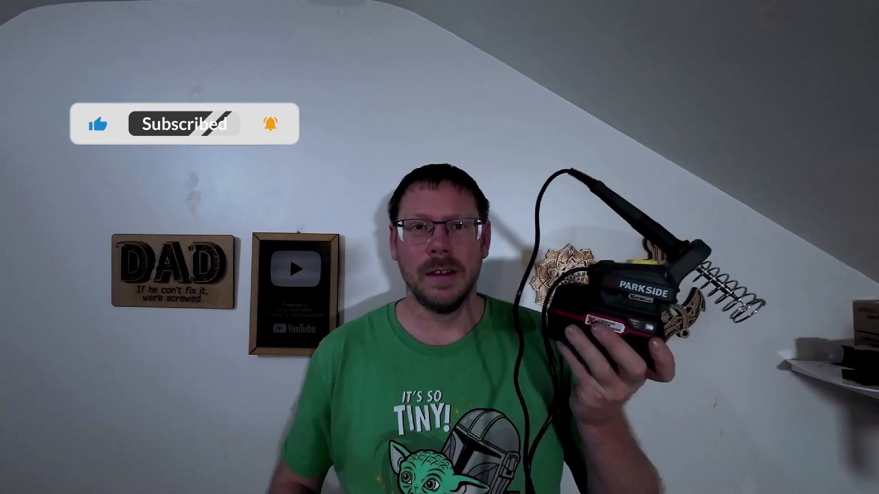